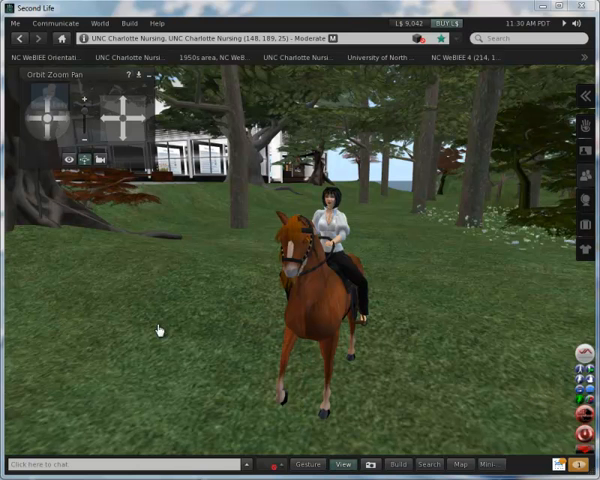
mouse_move(114, 338)
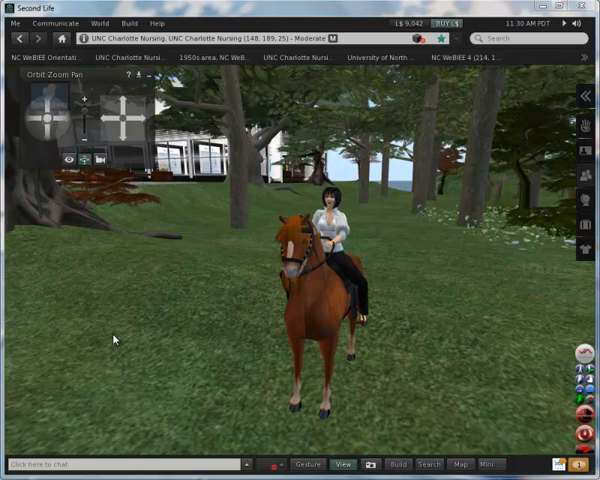
mouse_move(36, 124)
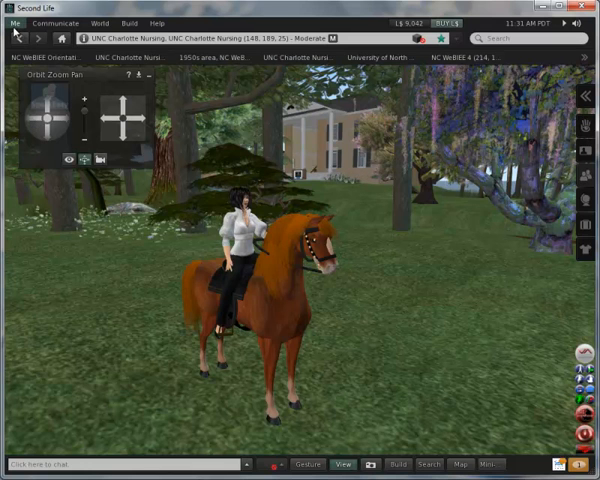
Raise Graphics quality and speed to Ultra in Preferences and confirm with OK.
left_click(12, 22)
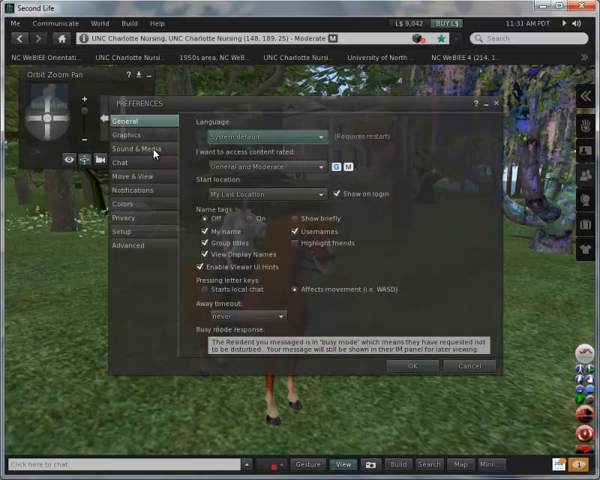
left_click(128, 132)
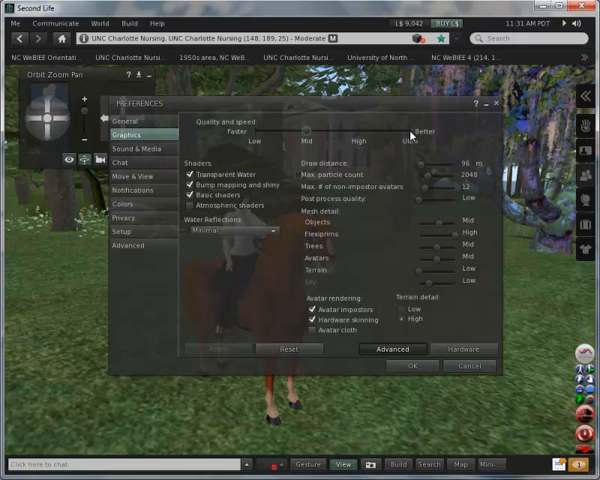
left_click(408, 132)
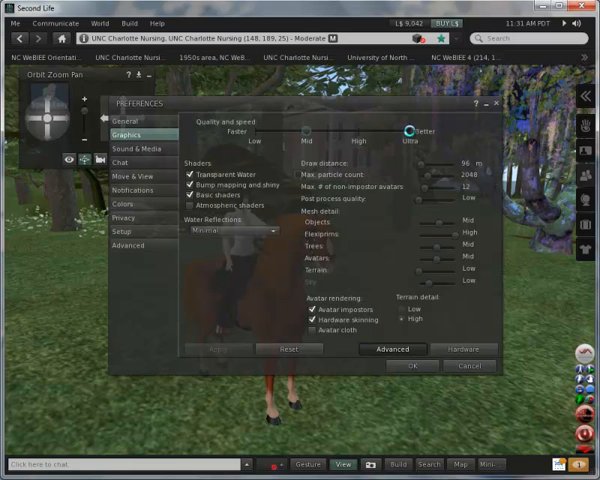
left_click(410, 132)
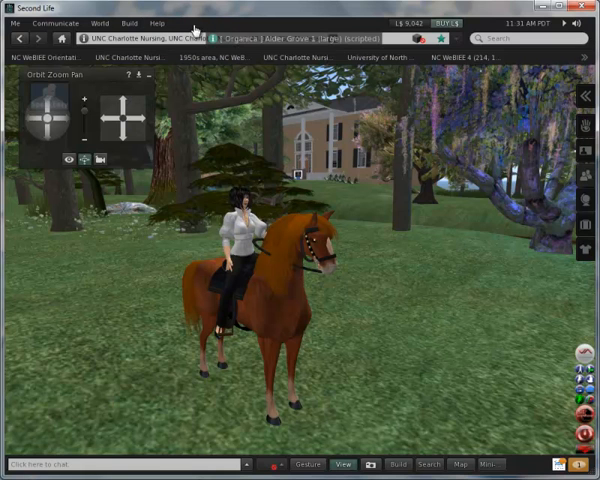
mouse_move(88, 366)
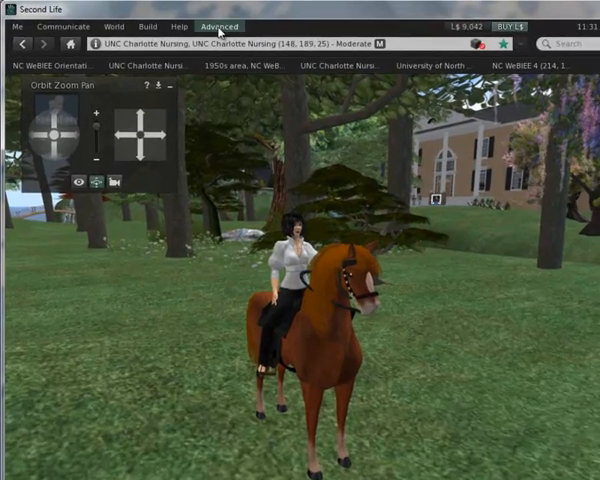
Enable Show Develop Menu from the Advanced menu so Develop appears in the menu bar.
left_click(240, 28)
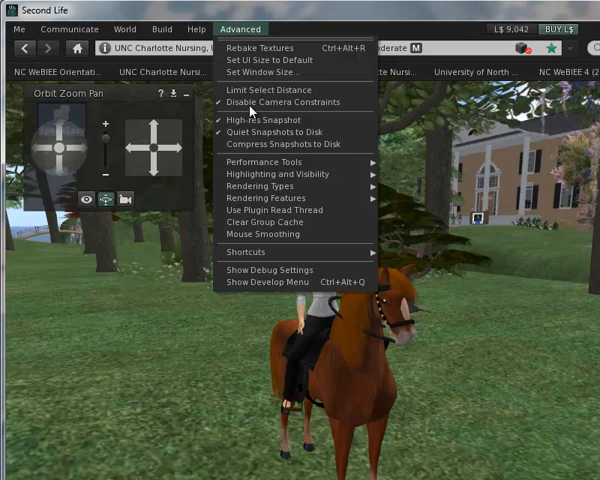
mouse_move(268, 282)
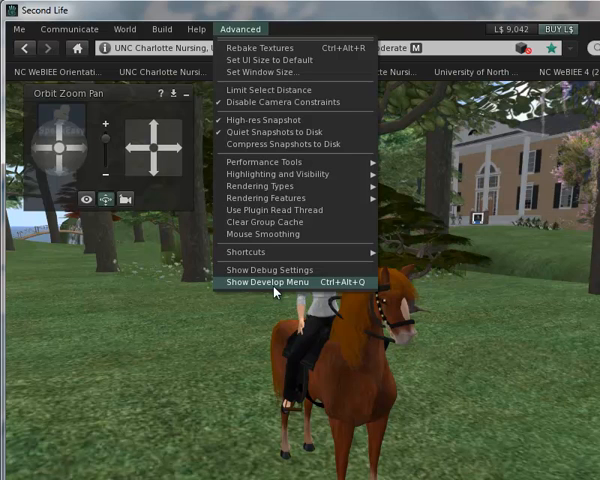
left_click(268, 282)
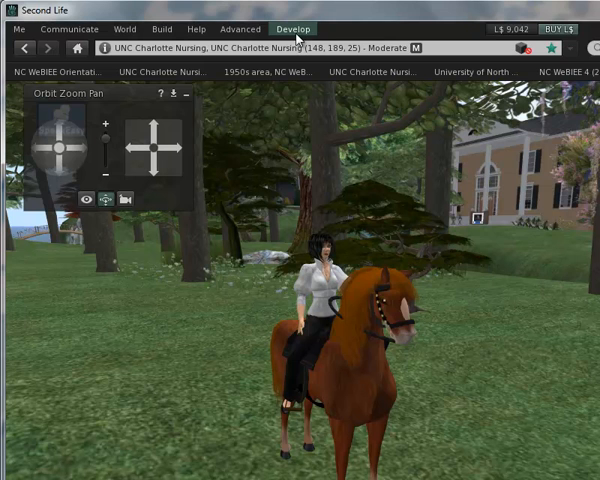
left_click(292, 28)
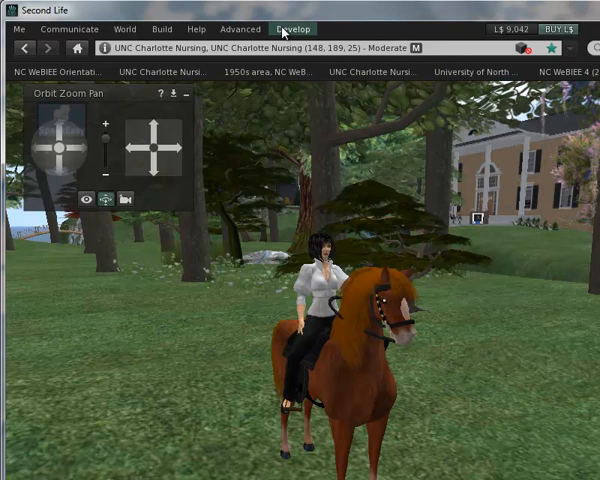
left_click(292, 28)
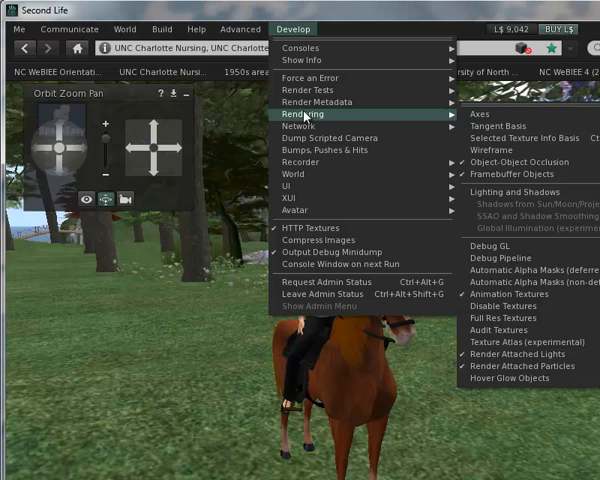
mouse_move(504, 192)
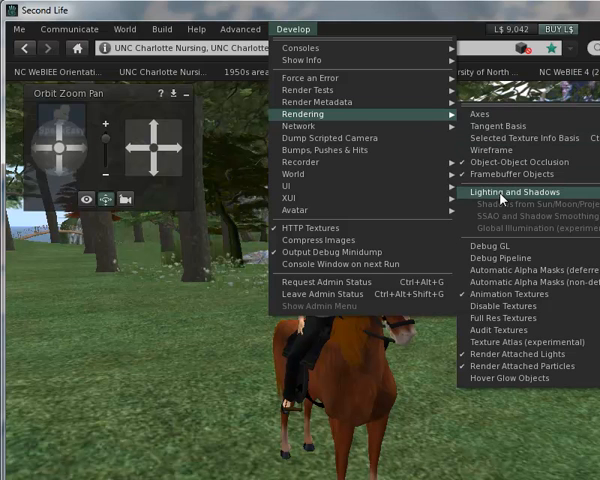
mouse_move(502, 192)
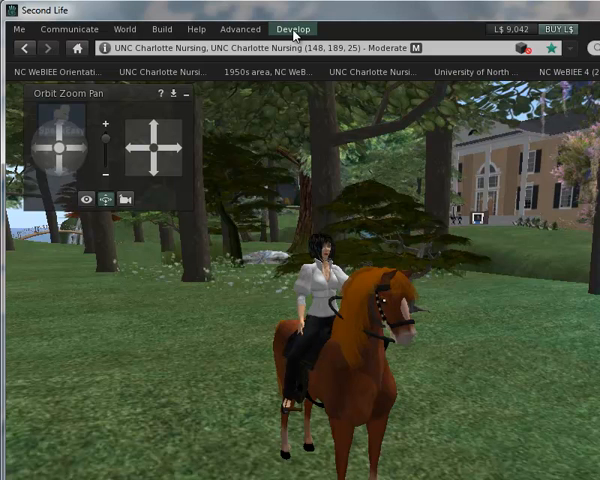
left_click(292, 28)
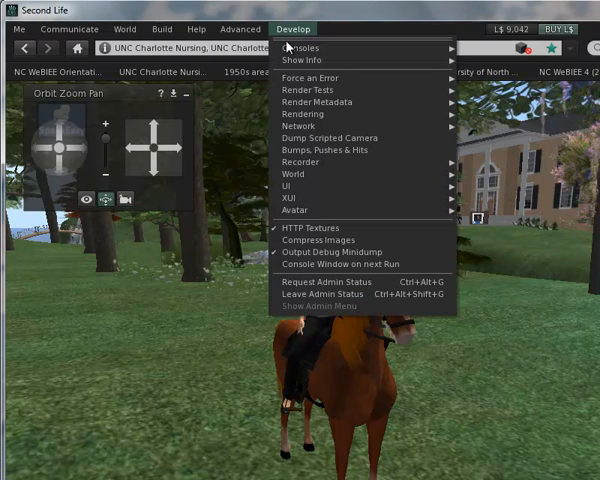
mouse_move(304, 114)
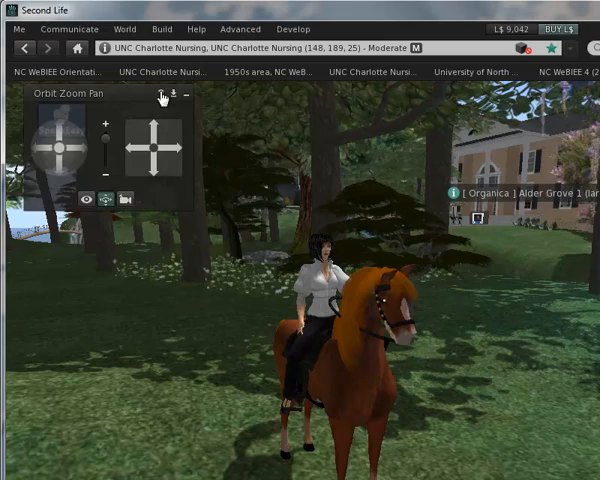
Move to the part of the campus sim with the wooden footbridge over the stream.
left_click(38, 152)
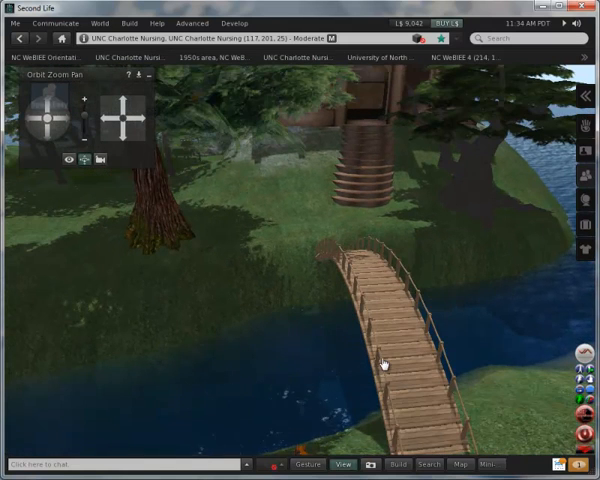
mouse_move(452, 362)
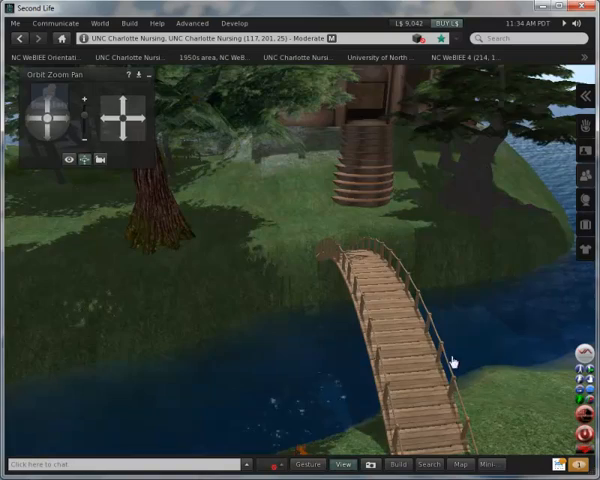